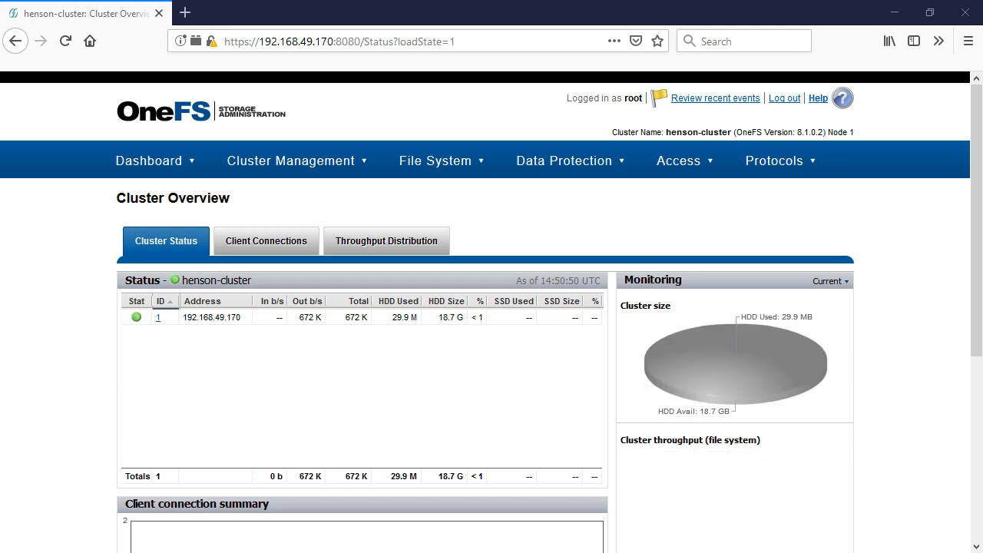
# - View the SnapshotIQ page, then the SyncIQ summary, under Data Protection, both unactivated
pyautogui.click(565, 162)
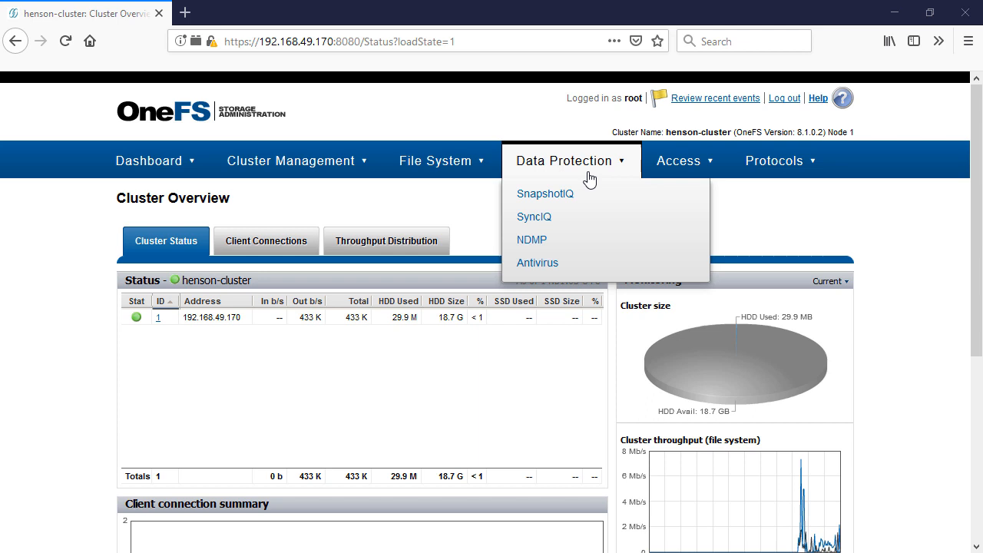
pyautogui.click(544, 193)
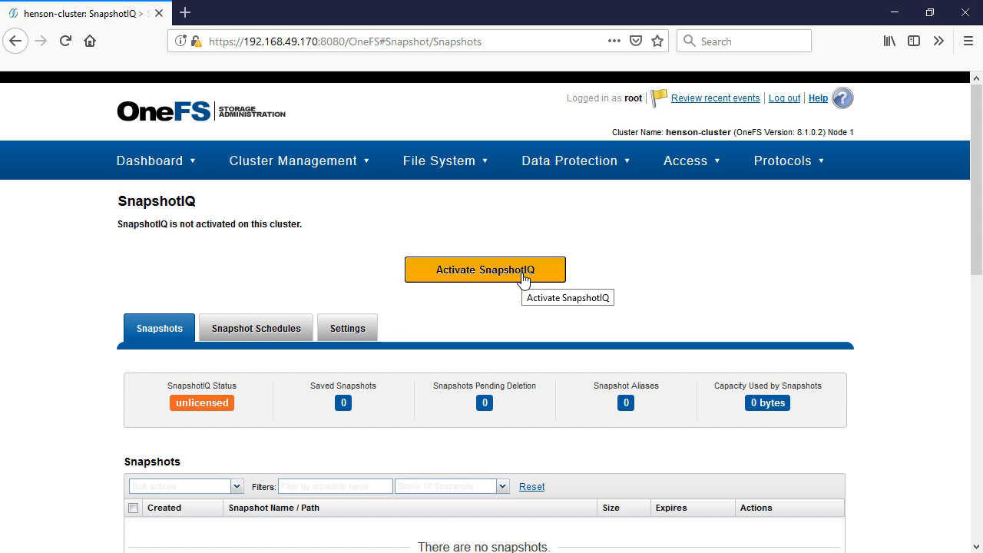
pyautogui.click(570, 161)
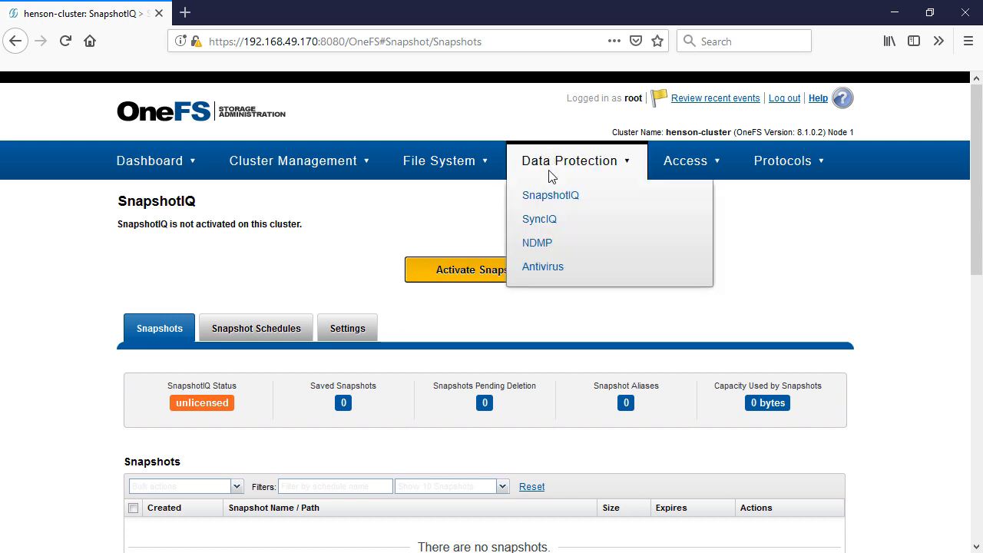
pyautogui.click(540, 218)
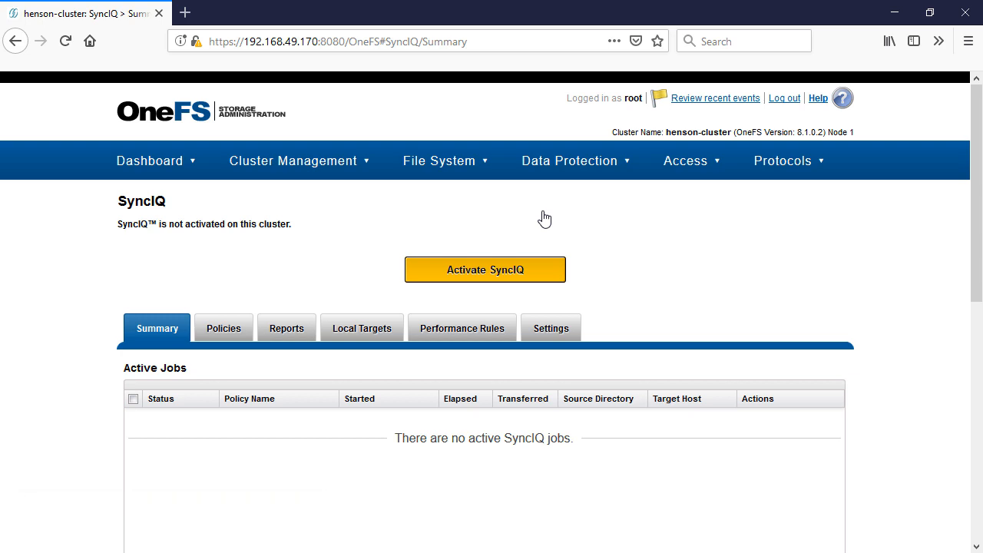
pyautogui.moveTo(529, 270)
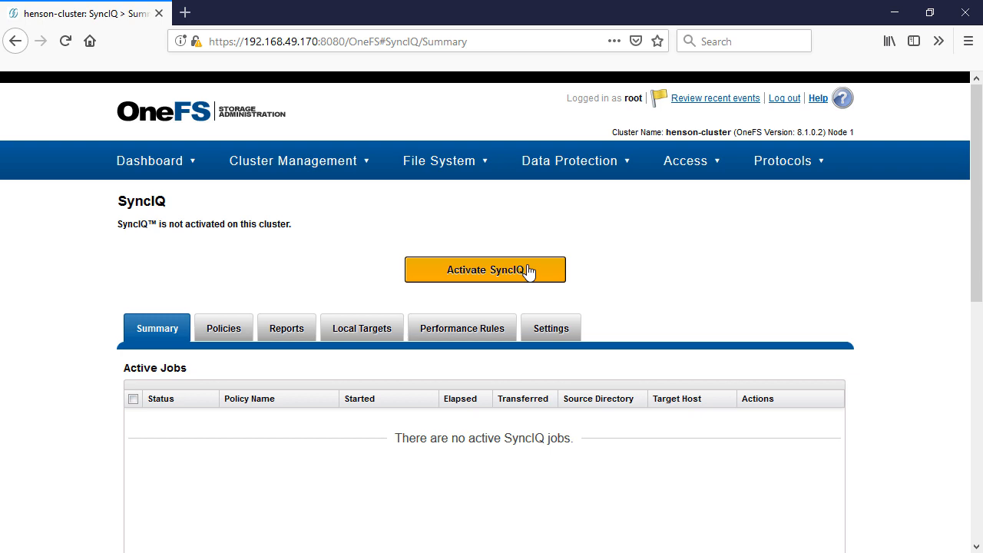
# - Start SyncIQ activation to reach Licensing and scroll the unlicensed module list to Manage trial versions
pyautogui.click(485, 270)
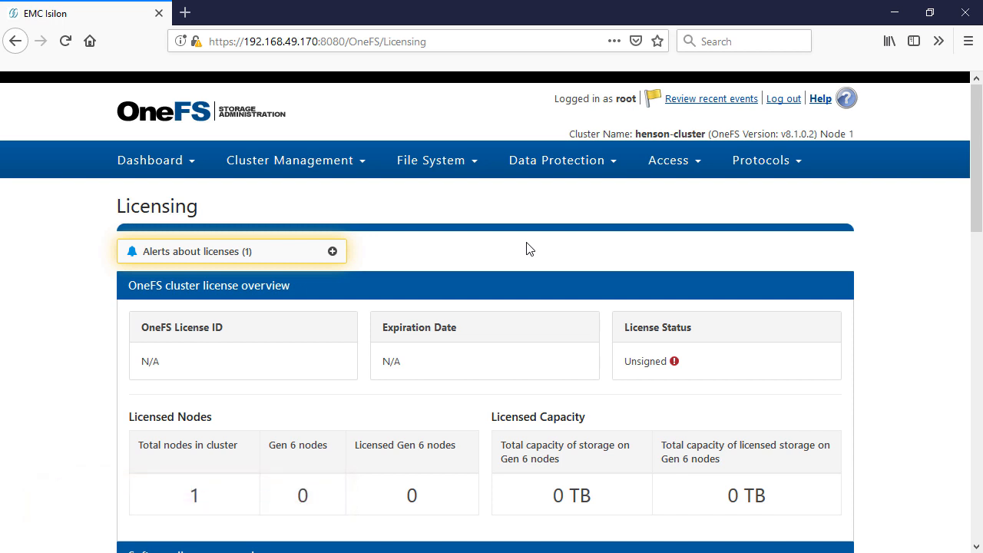
pyautogui.scroll(-3)
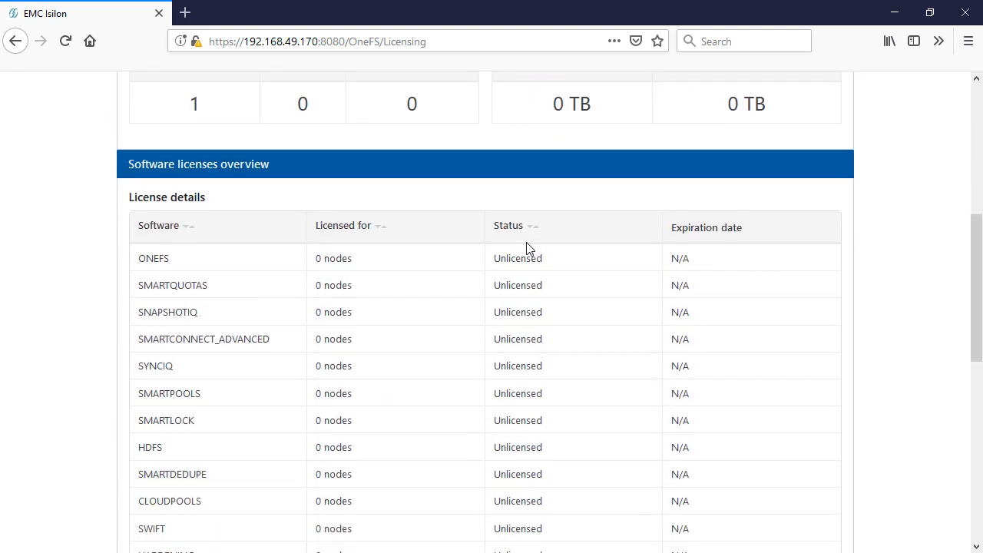
pyautogui.scroll(-3)
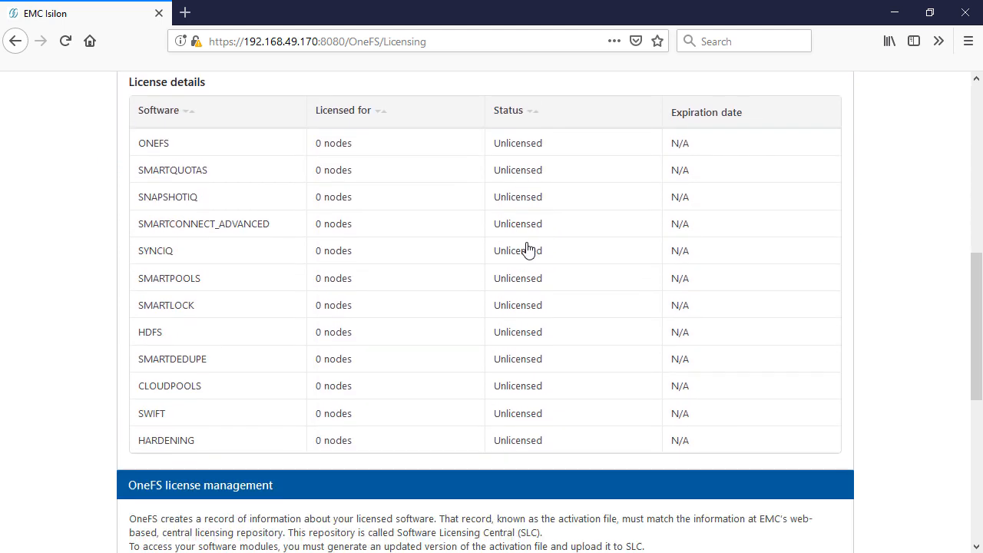
pyautogui.scroll(-3)
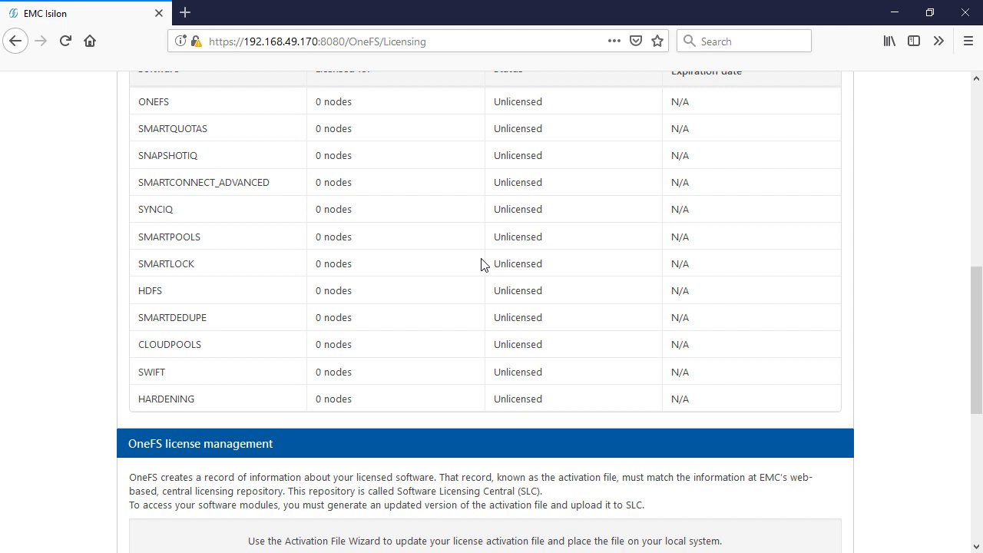
pyautogui.moveTo(458, 252)
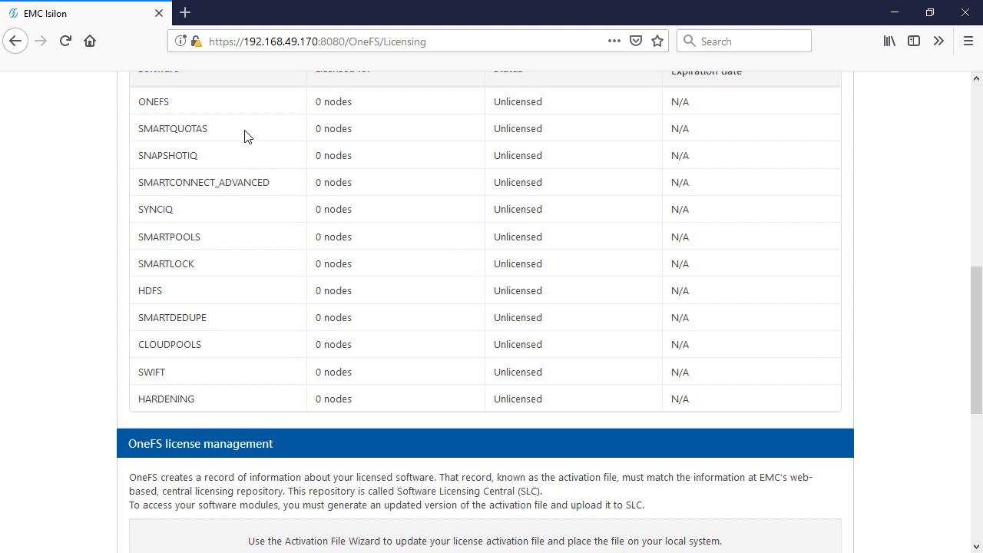
pyautogui.moveTo(61, 446)
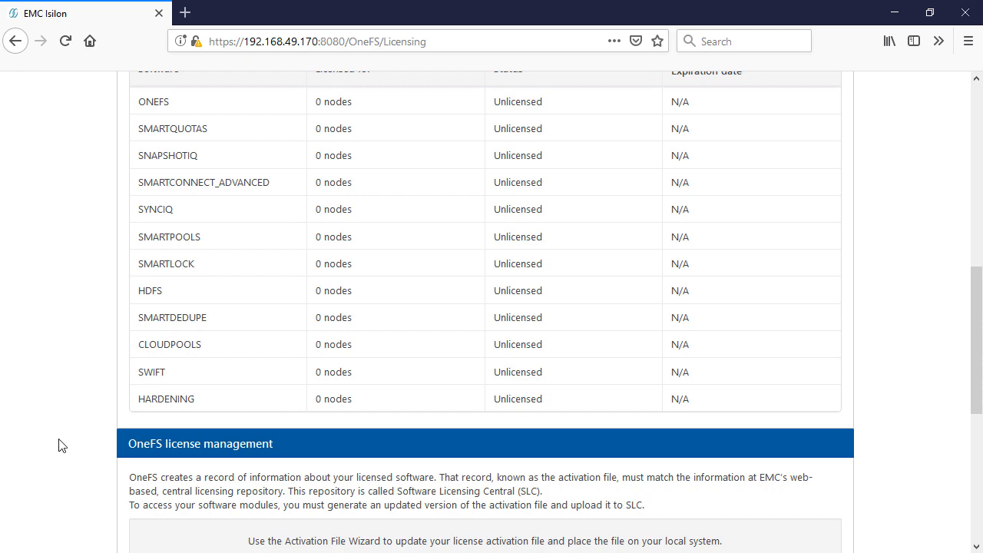
pyautogui.scroll(-3)
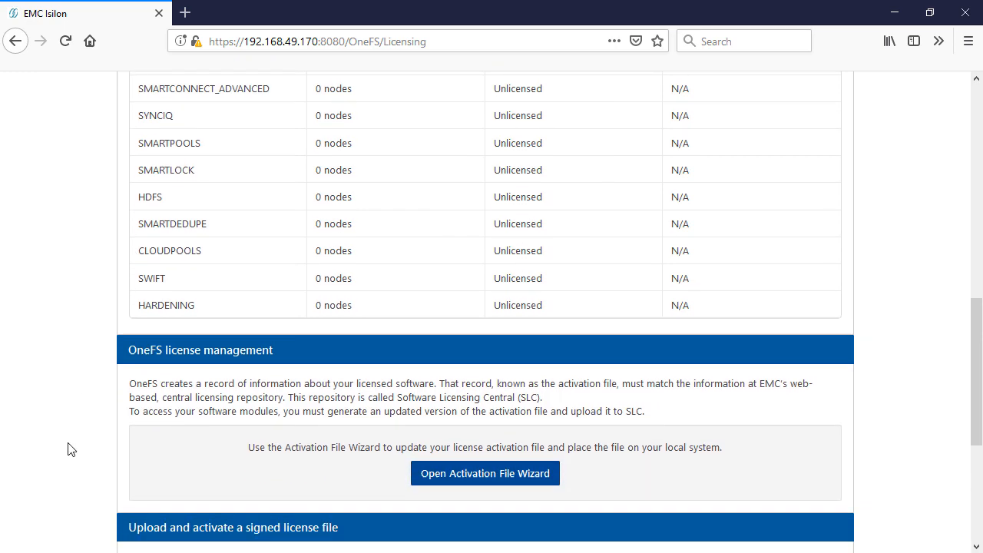
pyautogui.scroll(-3)
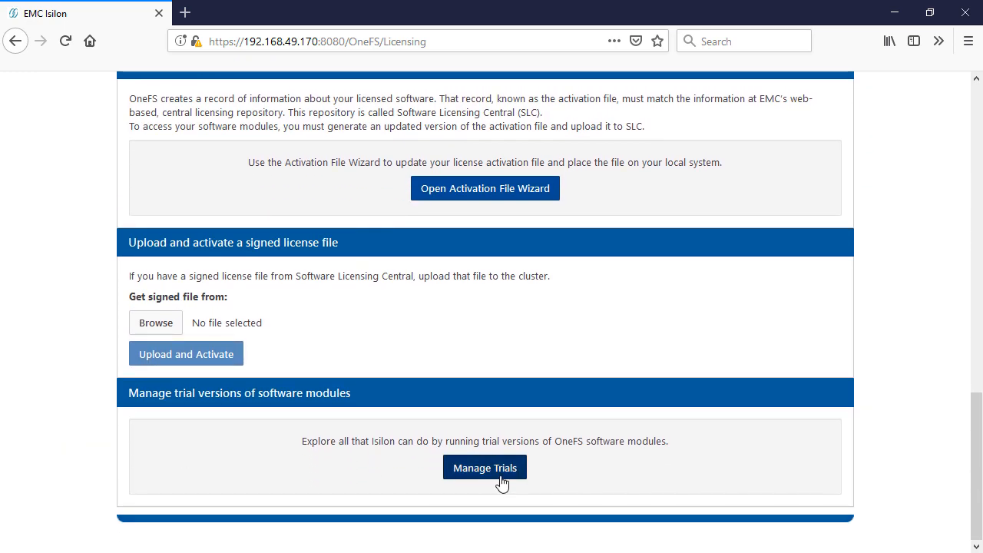
# - Activate SNAPSHOTIQ and SMARTQUOTAS trials in the Manage Trials window and close it
pyautogui.click(486, 467)
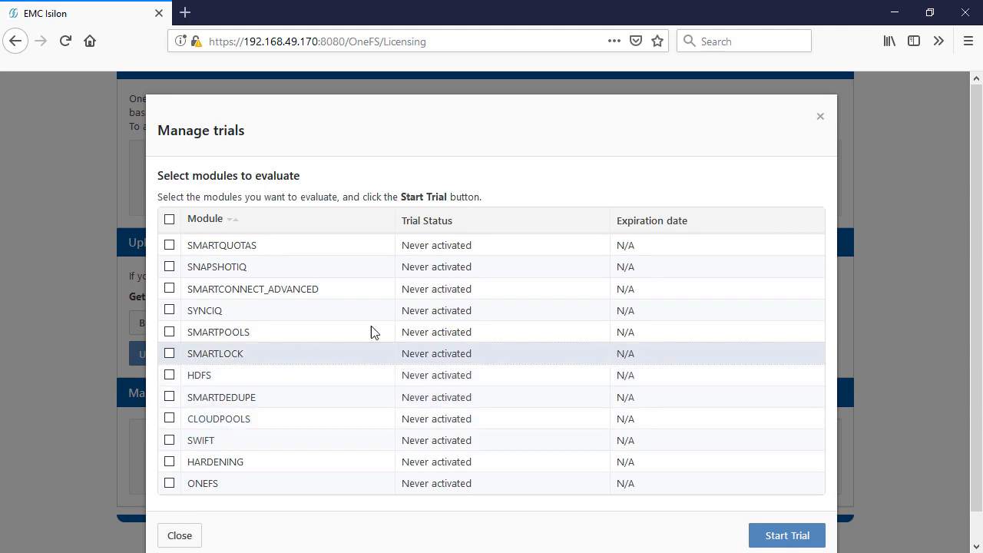
pyautogui.click(169, 268)
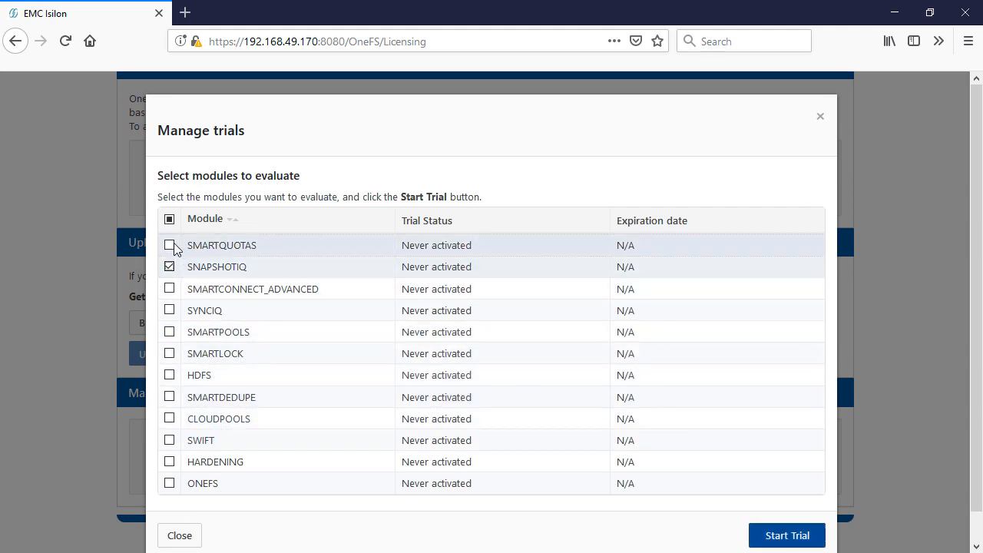
pyautogui.click(787, 535)
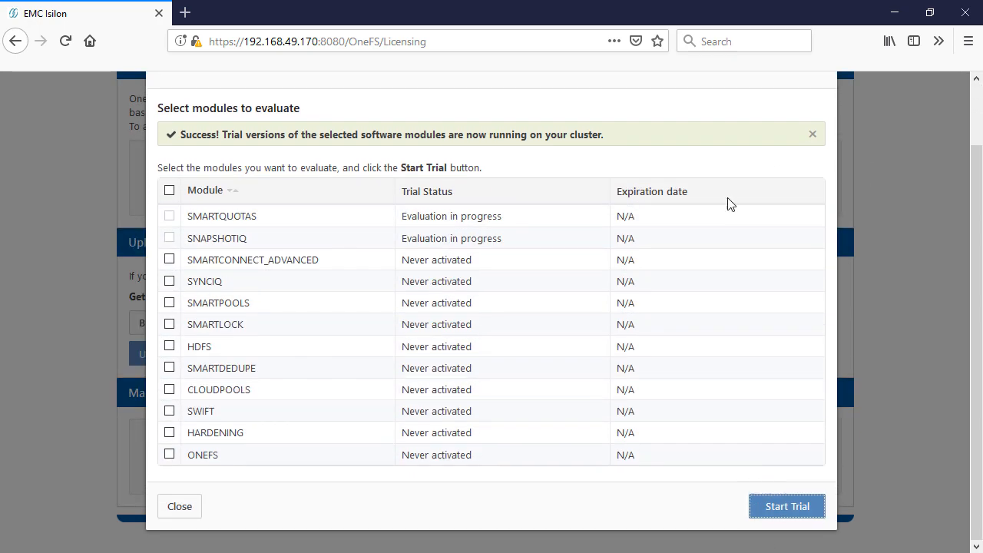
pyautogui.click(178, 508)
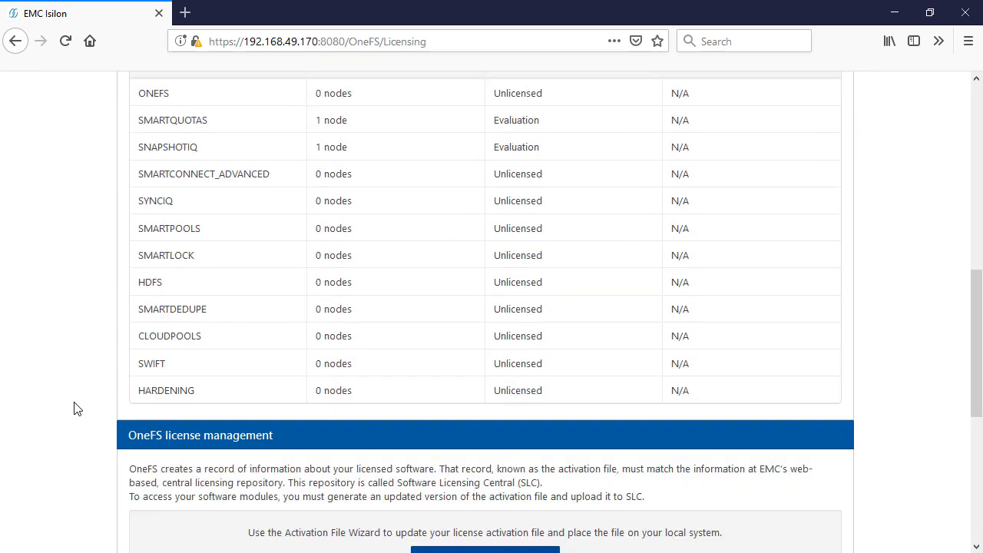
pyautogui.scroll(3)
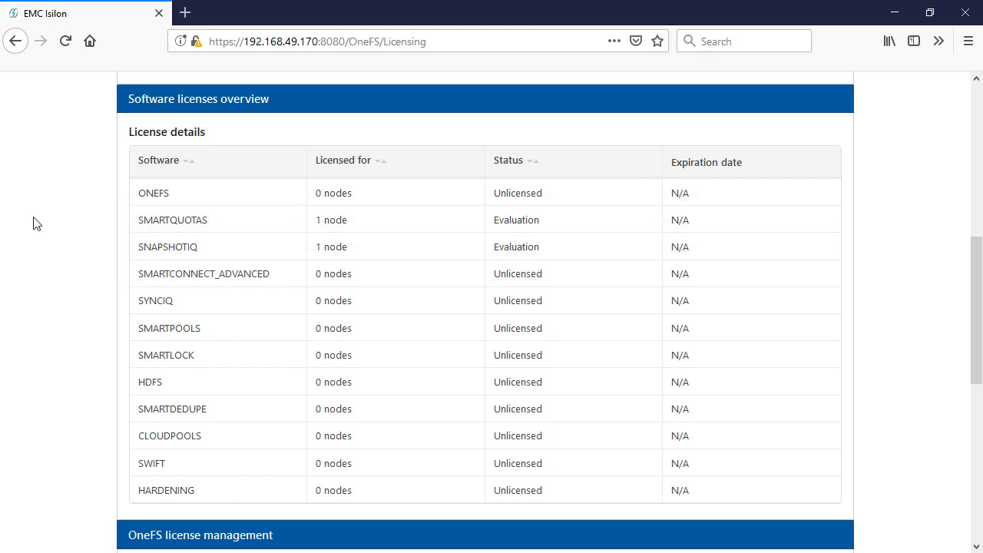
pyautogui.moveTo(280, 221)
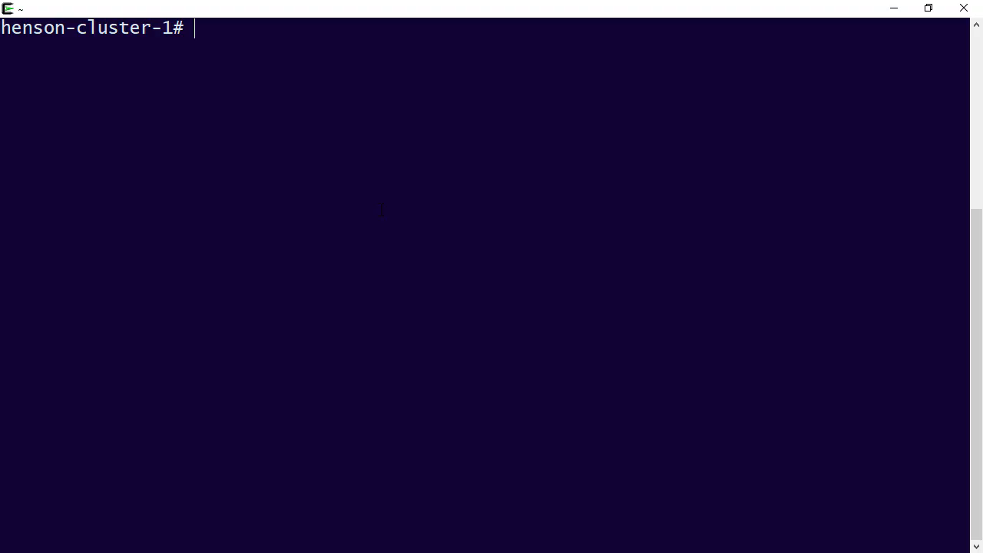
# - Run isi license list showing SMARTQUOTAS and SNAPSHOTIQ in Evaluation
pyautogui.write('isi')
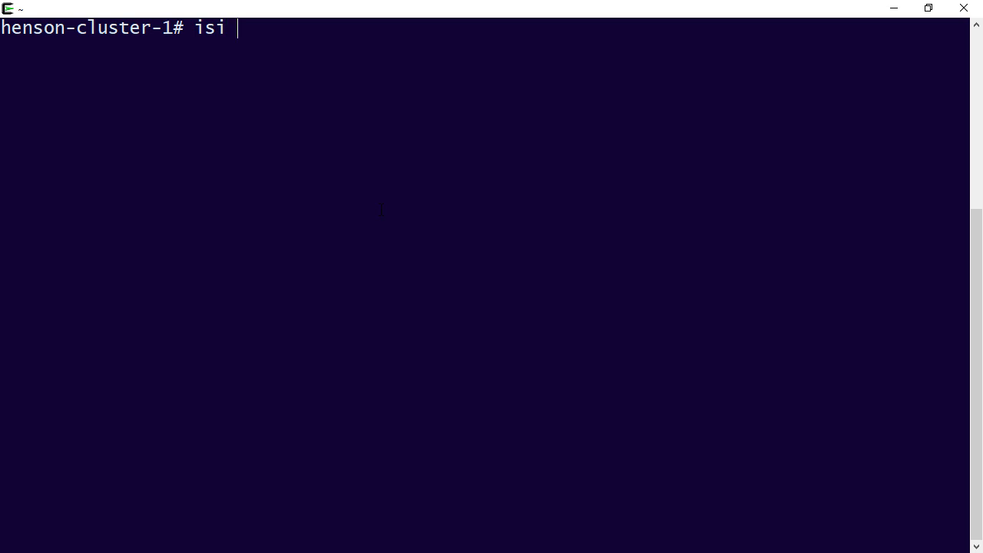
pyautogui.write('license')
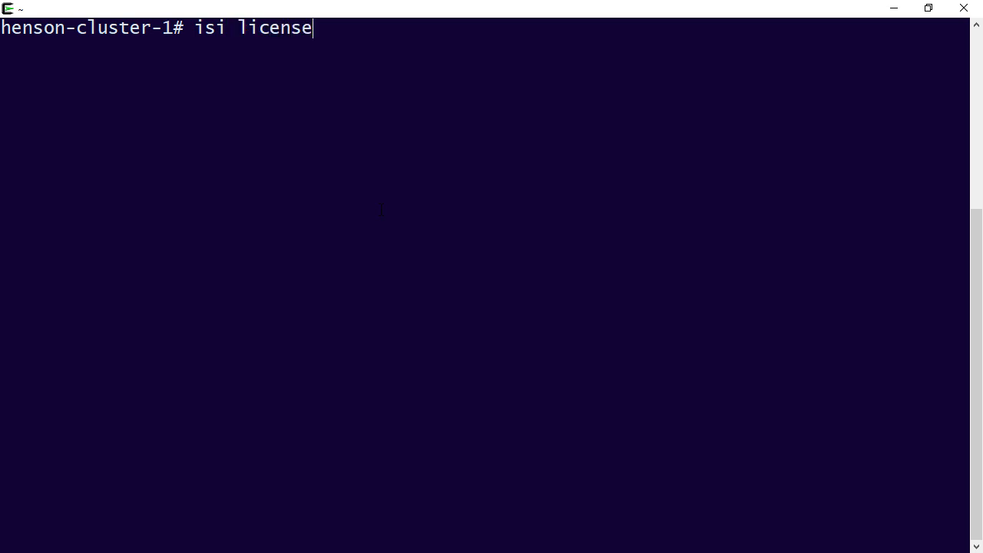
pyautogui.press('Tab')
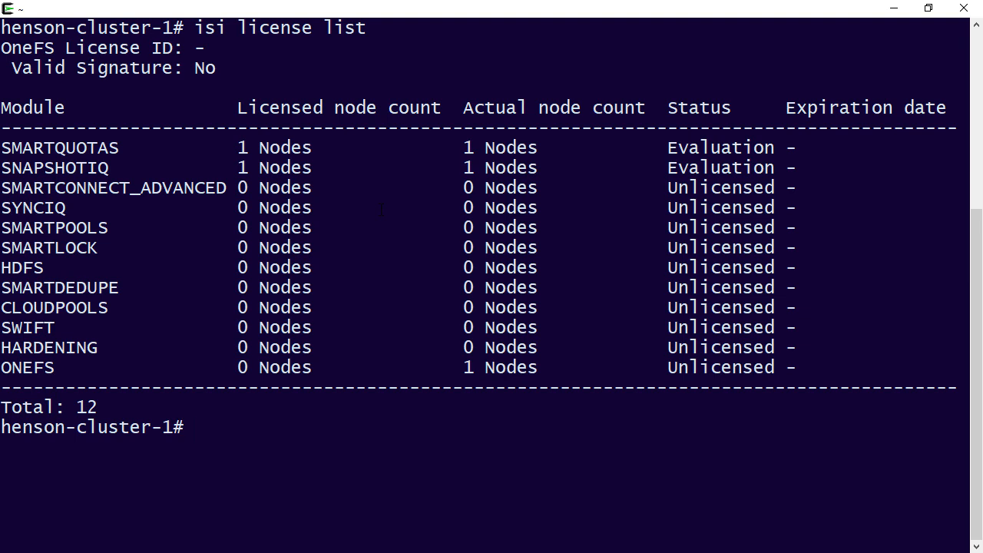
# - Compose the command isi license add --evaluation=SYNCIQ at the prompt
pyautogui.write('isi li')
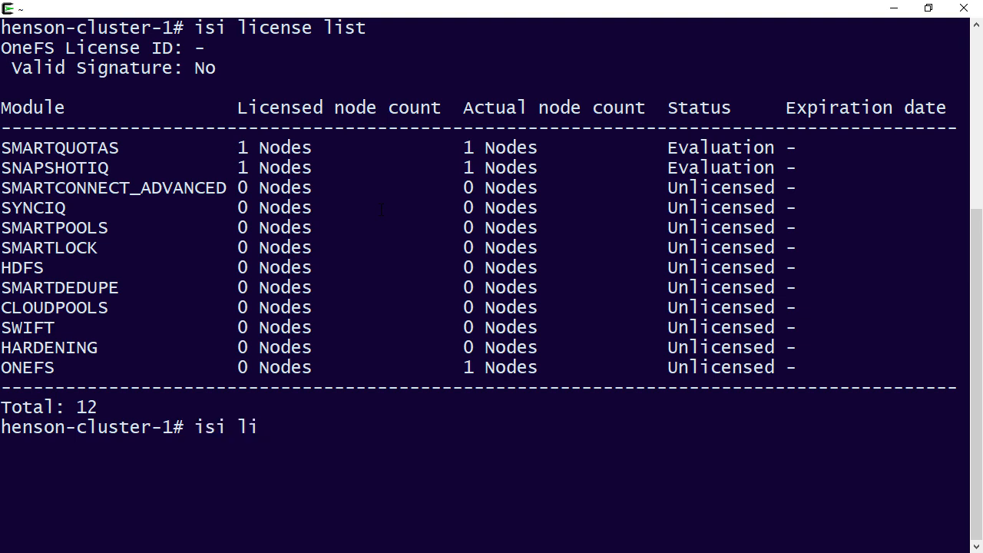
pyautogui.write('cense')
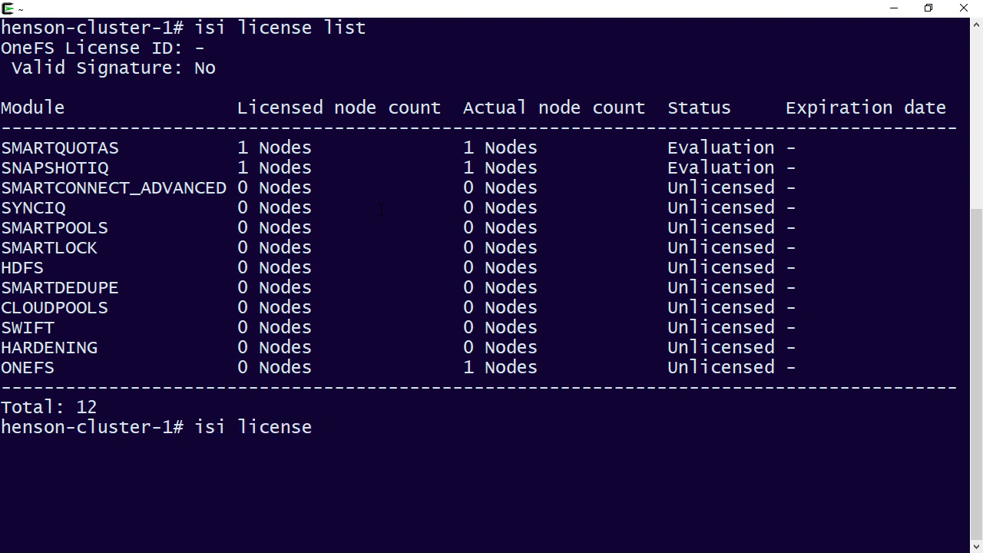
pyautogui.write('add')
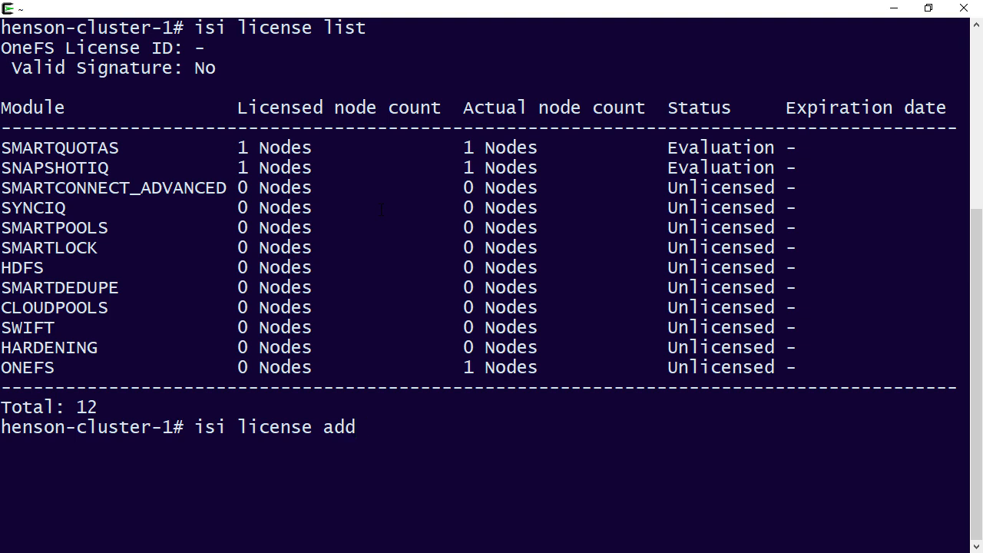
pyautogui.write('--evaluation=')
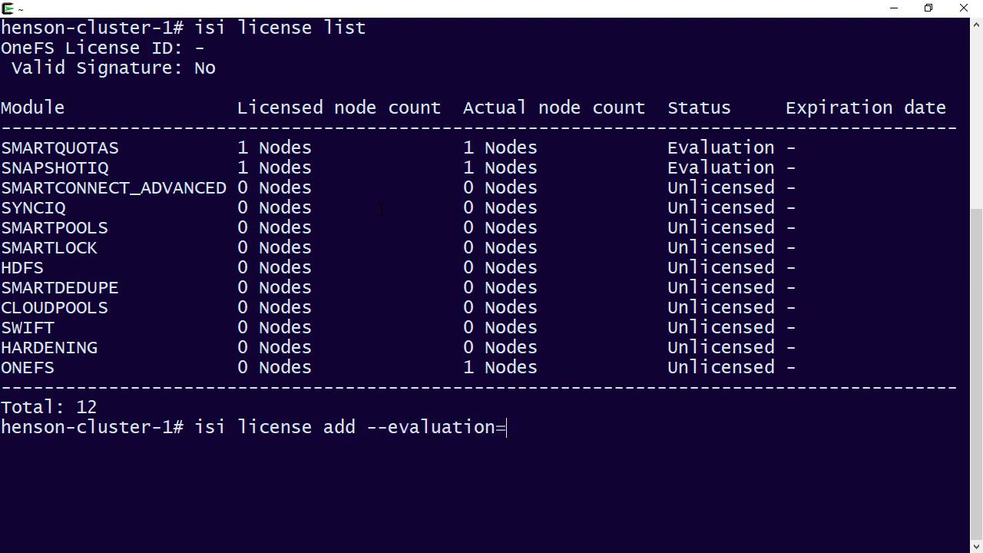
pyautogui.write('SY')
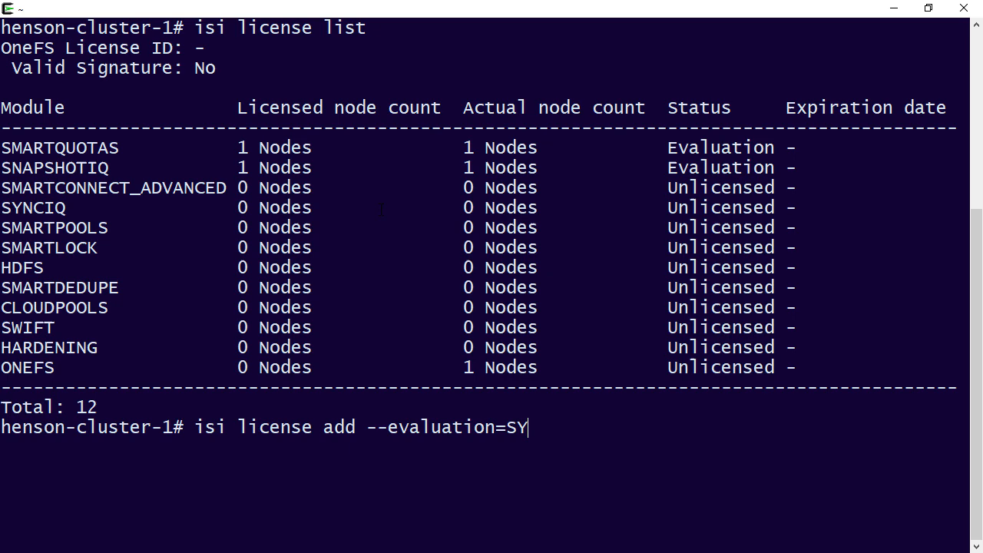
# - Submit the SyncIQ evaluation request and answer yes to the EULA prompt
pyautogui.press('Return')
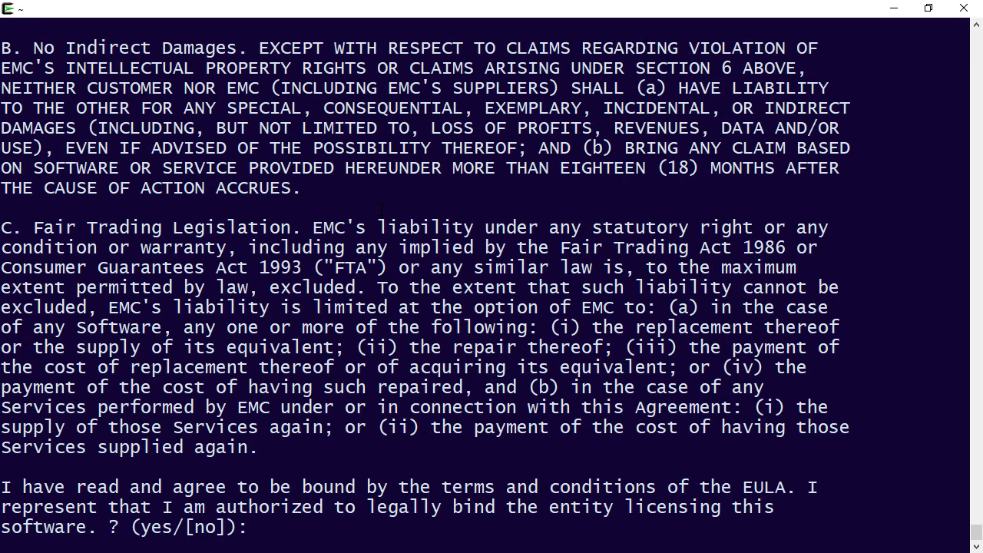
pyautogui.write('yes')
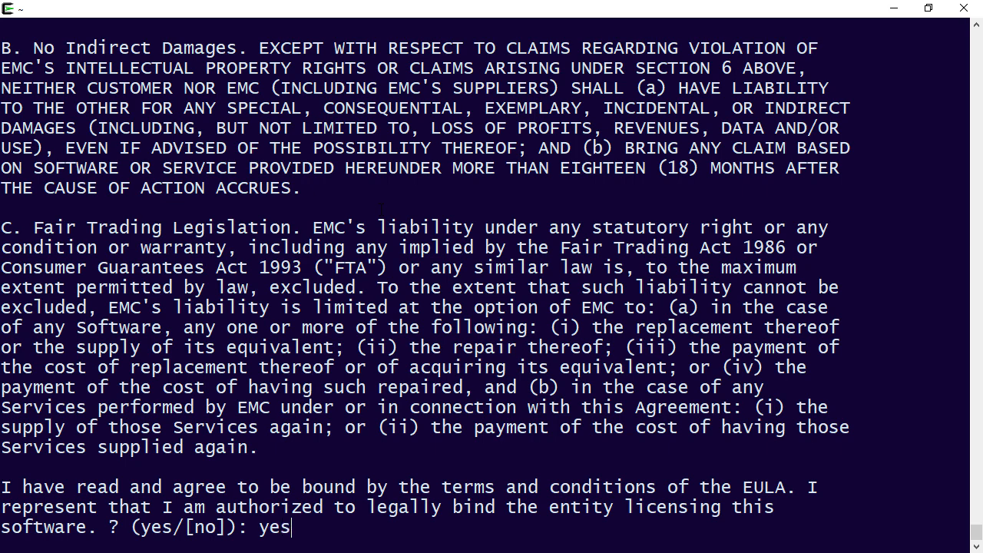
pyautogui.press('Return')
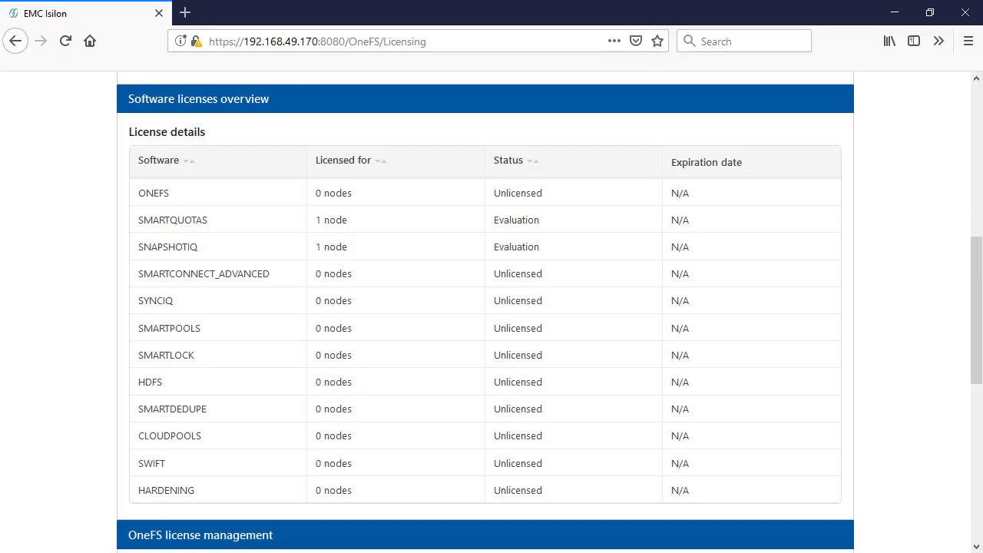
# - Reload Licensing so SYNCIQ shows Evaluation and confirm its trial in the Manage Trials list
pyautogui.click(65, 40)
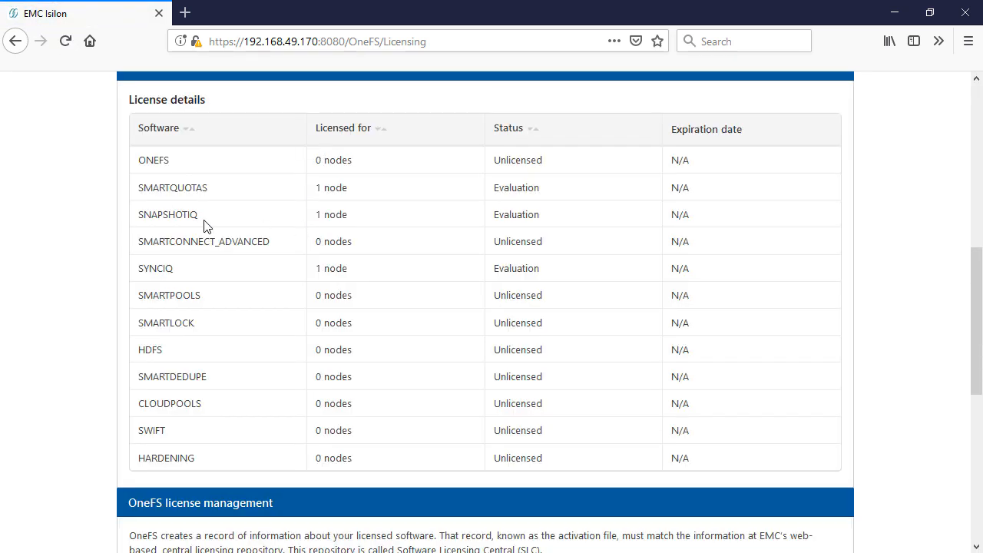
pyautogui.moveTo(77, 195)
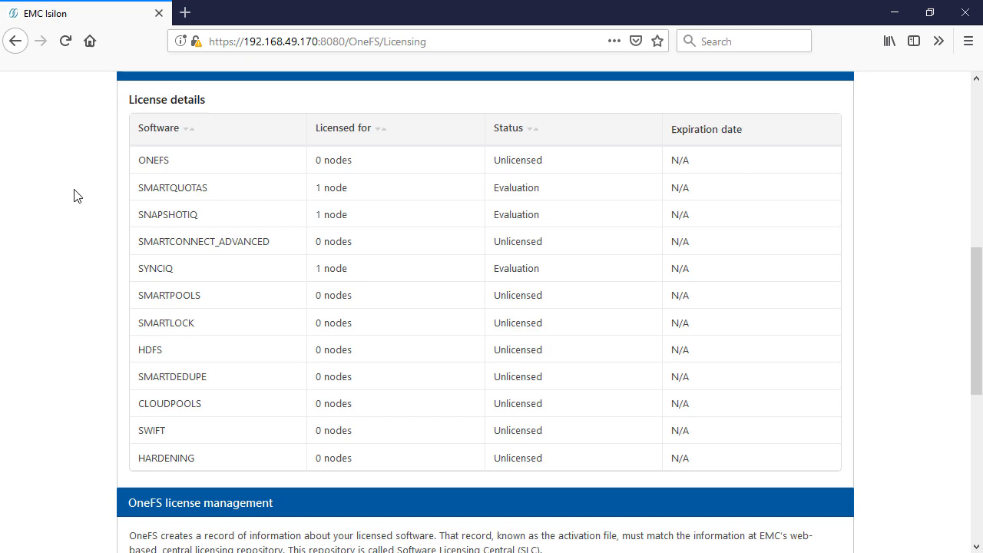
pyautogui.scroll(-3)
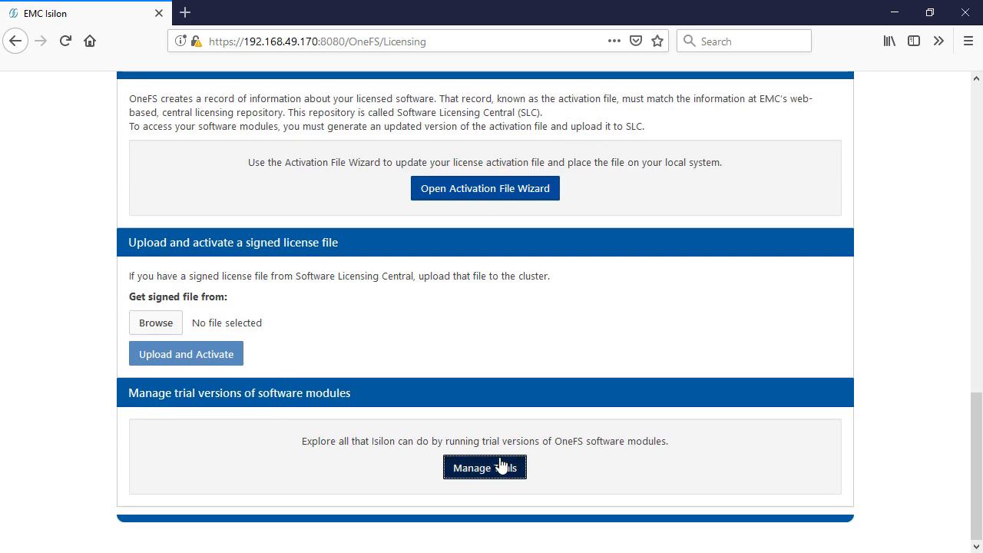
pyautogui.click(486, 467)
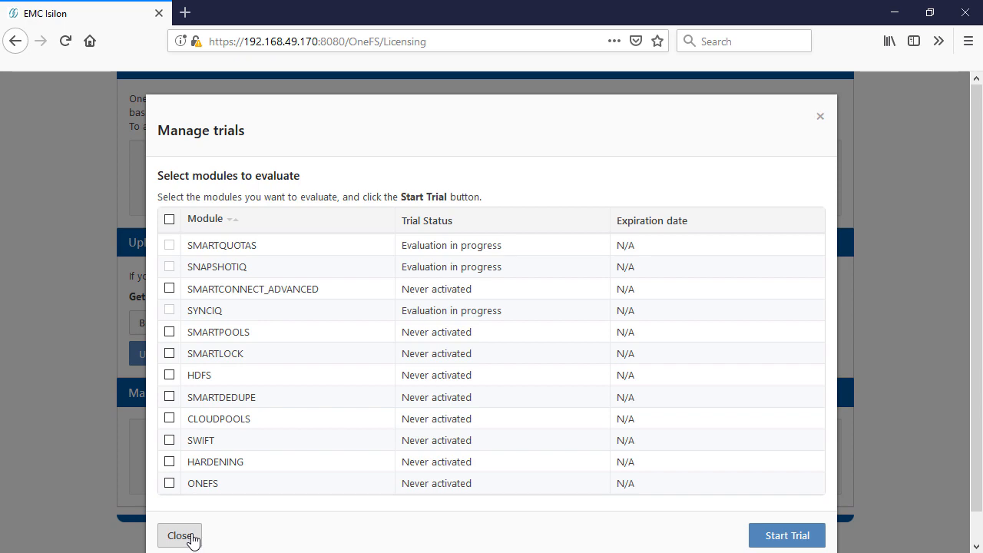
pyautogui.click(180, 534)
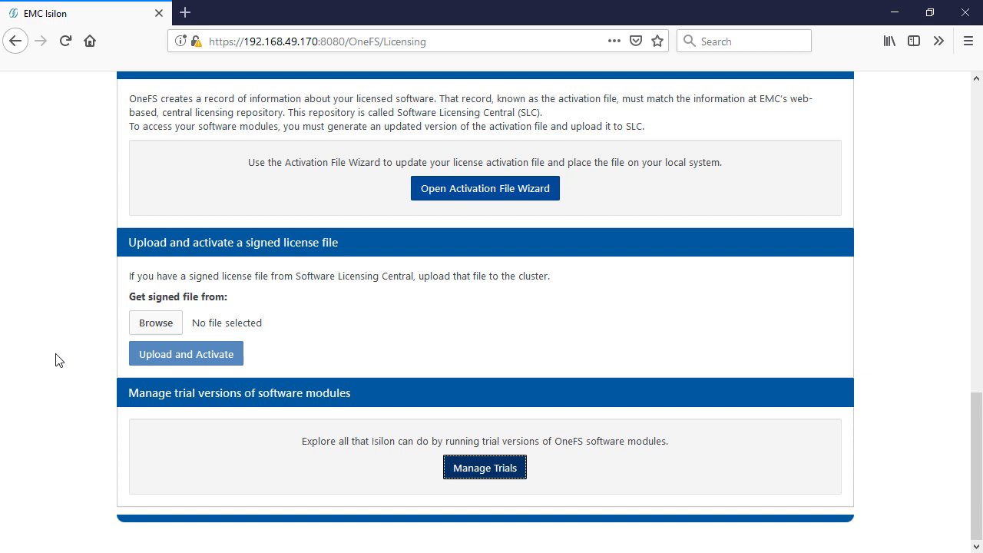
pyautogui.click(485, 468)
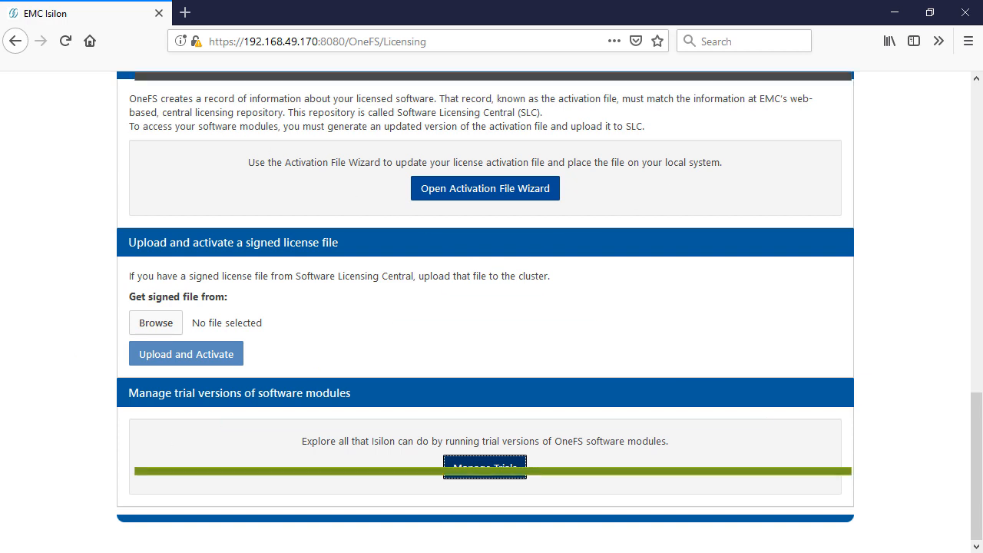